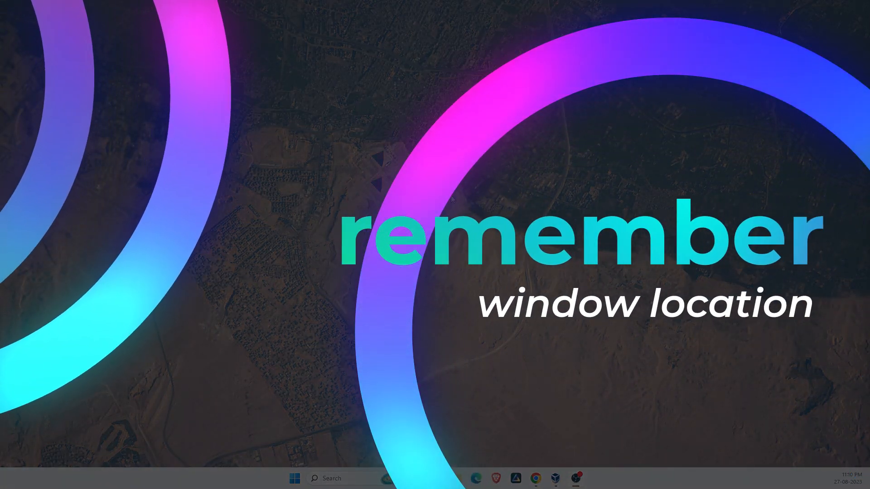
# - Bring up the desktop context menu from an empty area of the desktop
pyautogui.rightClick(418, 200)
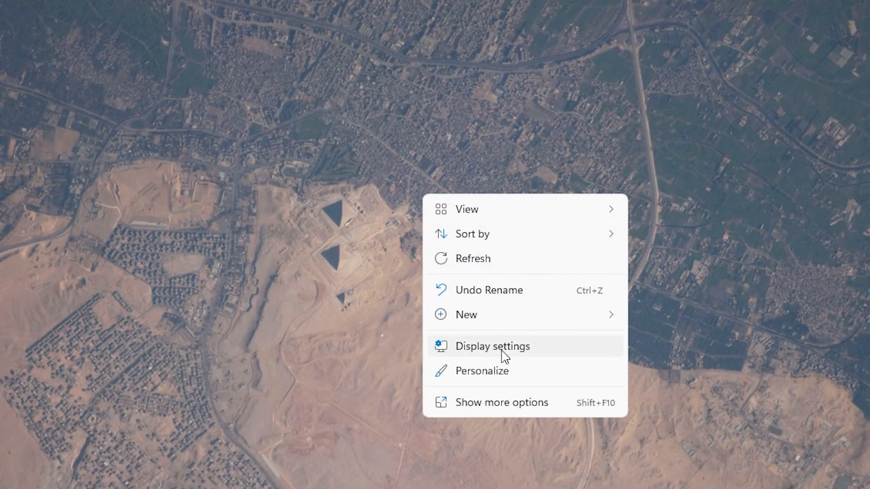
# - Open Display settings and cycle 'Remember window locations based on monitor connection' off, then on
pyautogui.click(492, 345)
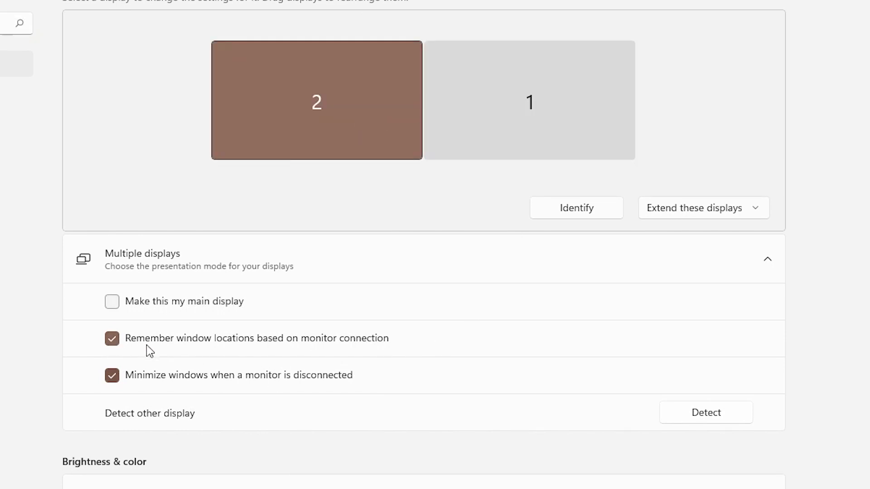
pyautogui.moveTo(180, 352)
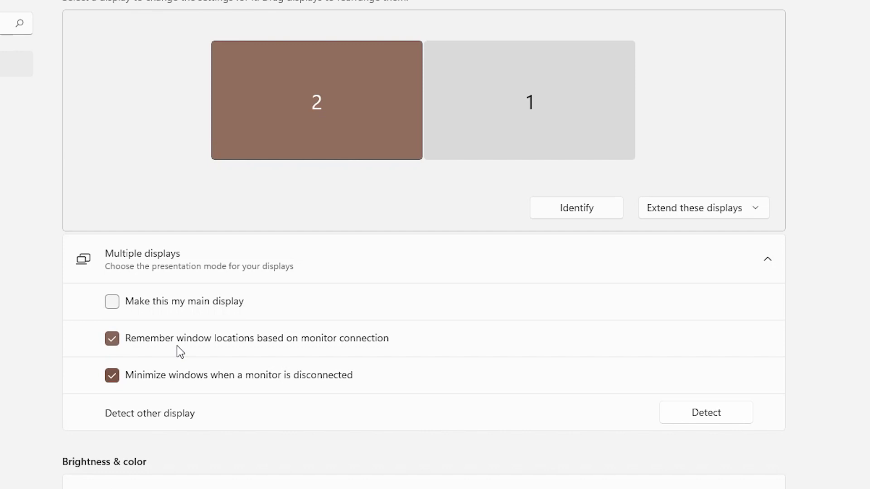
pyautogui.moveTo(342, 347)
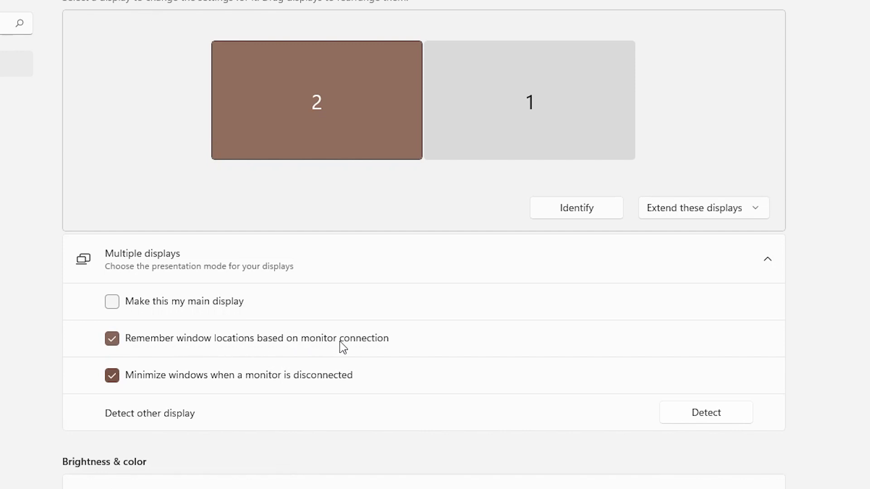
pyautogui.moveTo(339, 348)
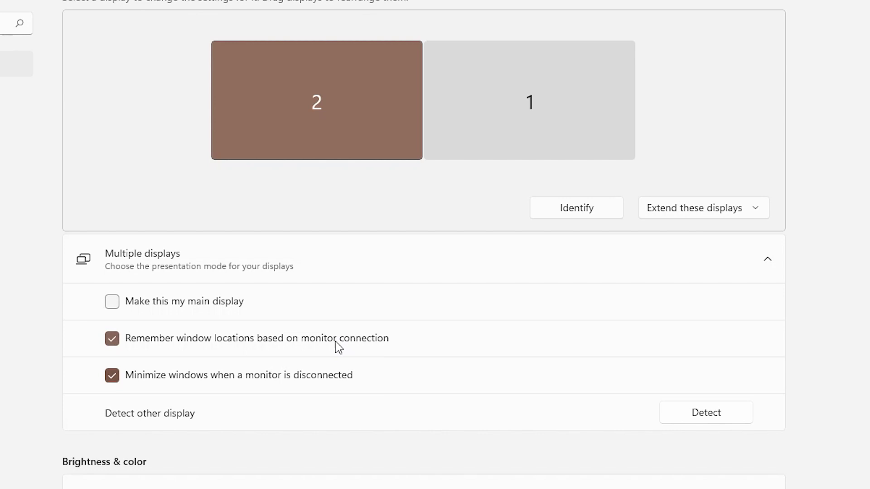
pyautogui.click(111, 339)
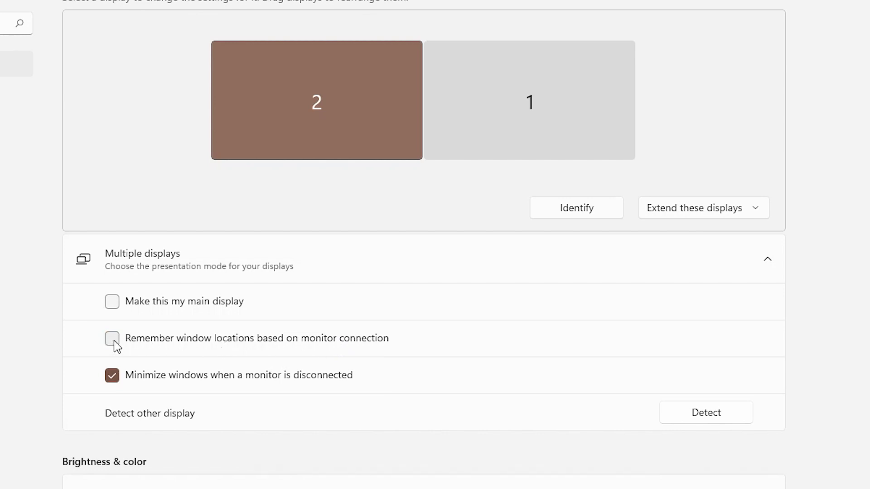
pyautogui.click(112, 339)
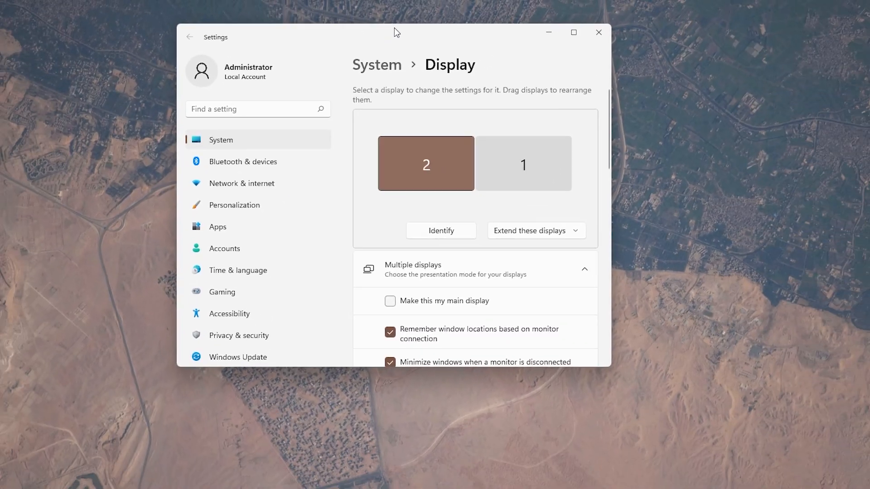
# - Maximize Settings, reopen Display settings on its last monitor, then reopen the desktop context menu
pyautogui.click(573, 33)
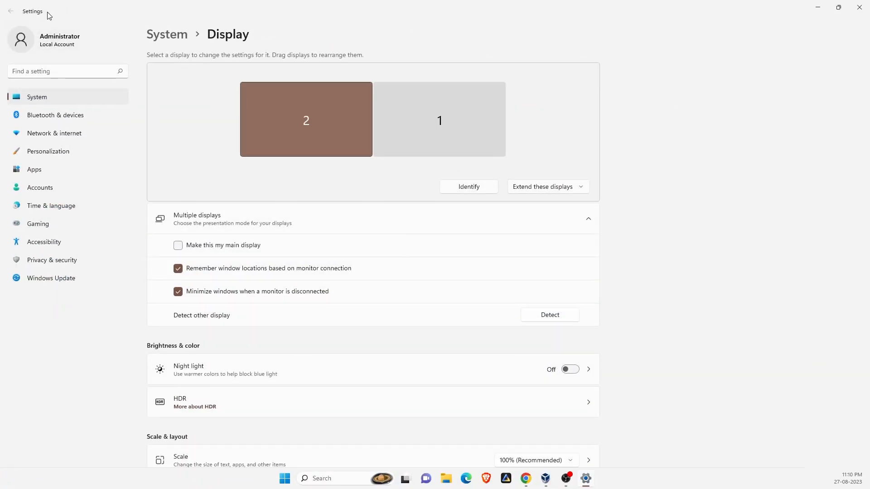
pyautogui.moveTo(575, 26)
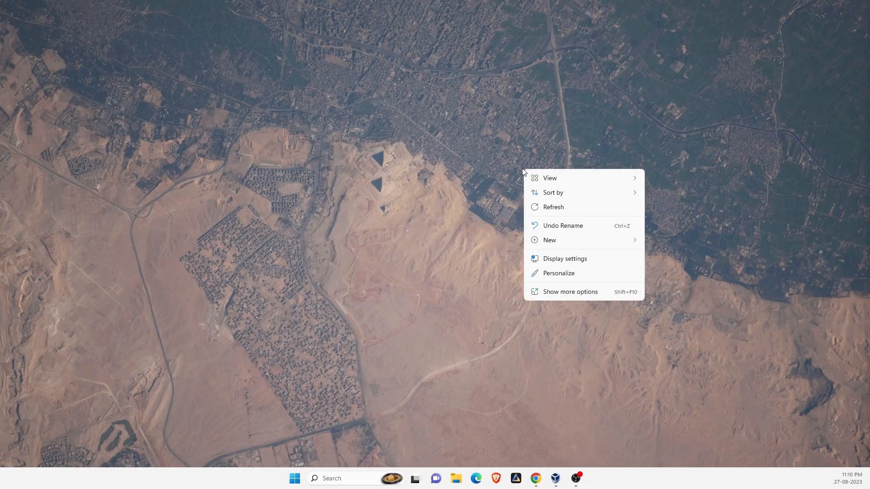
pyautogui.click(564, 262)
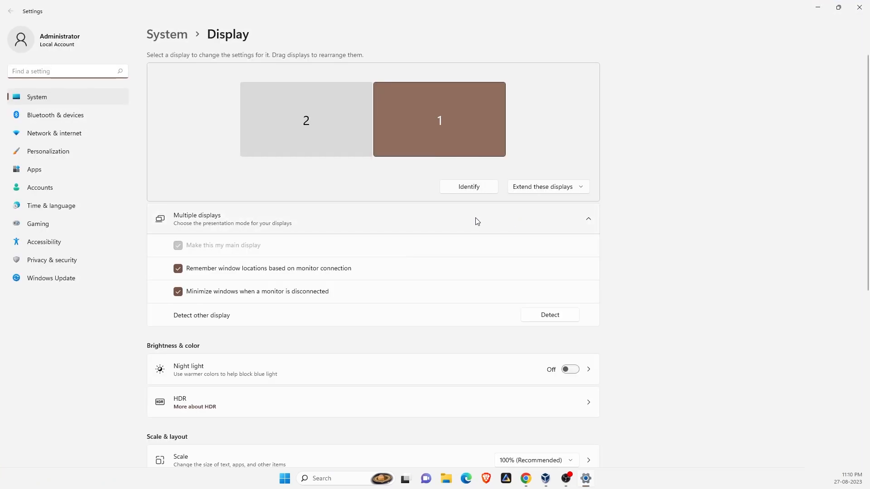
pyautogui.moveTo(388, 168)
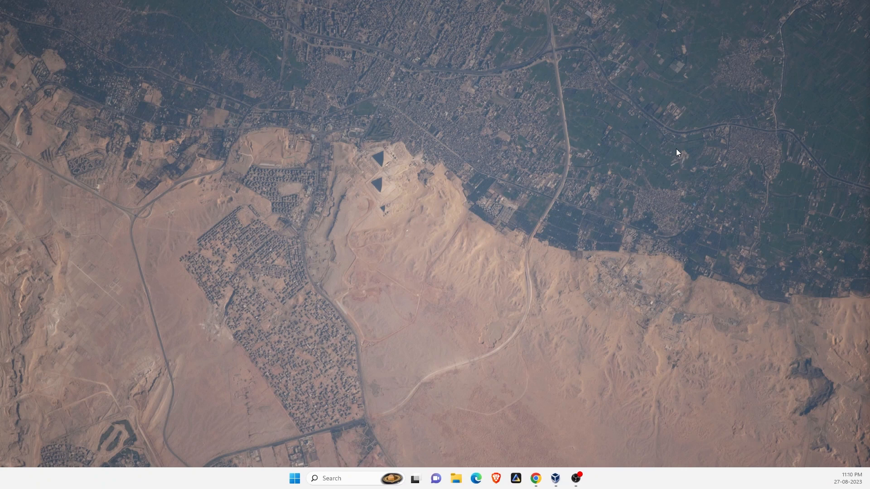
pyautogui.rightClick(472, 227)
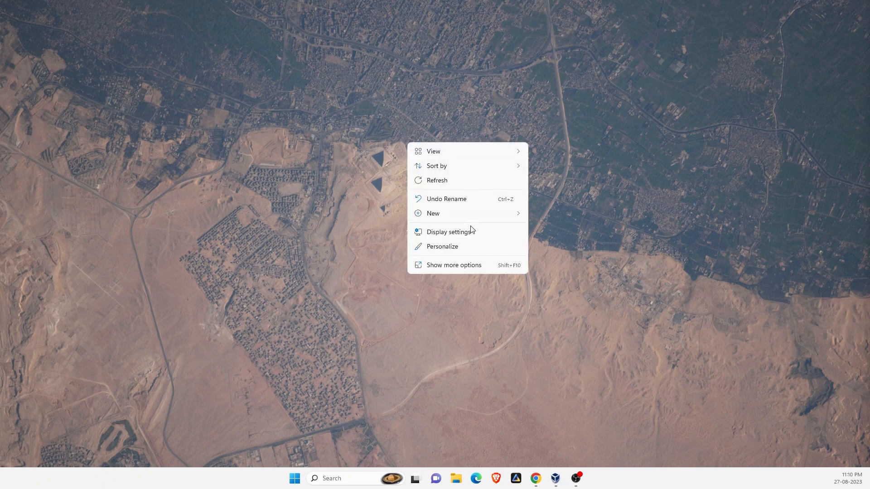